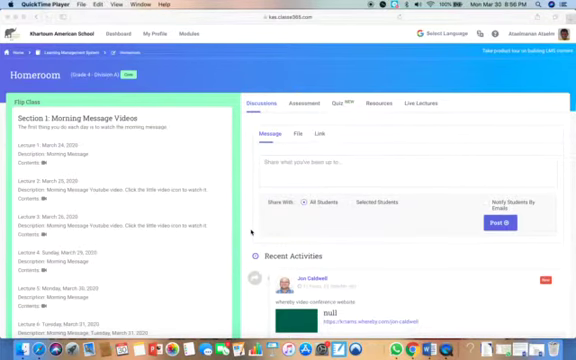
scroll("down", 3)
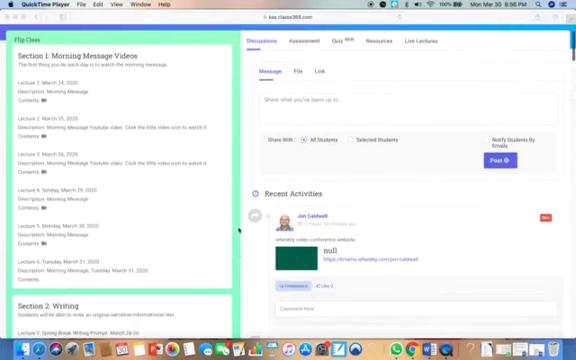
scroll("down", 3)
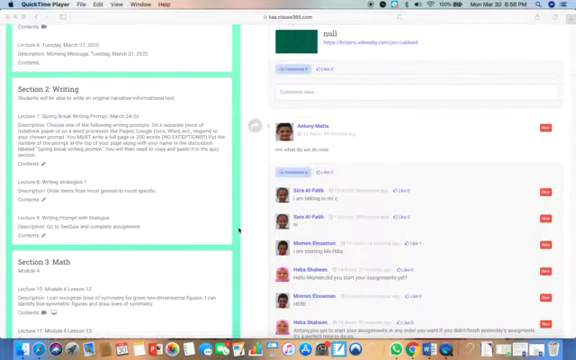
scroll("down", 3)
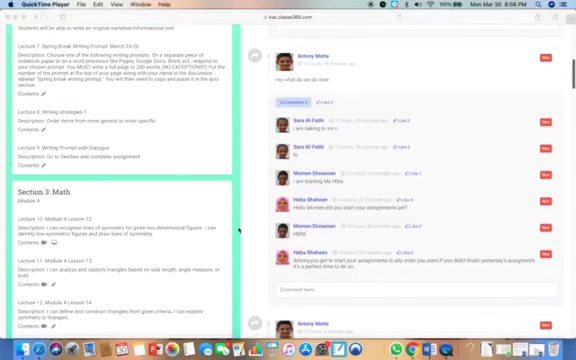
scroll("down", 3)
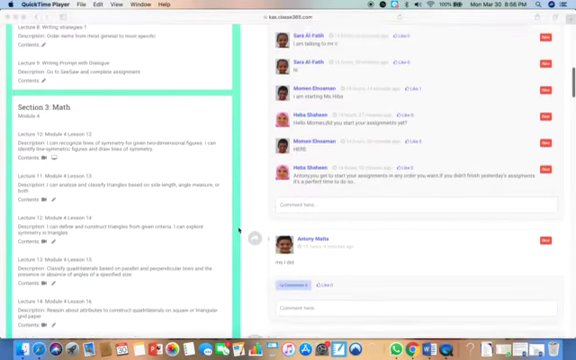
scroll("down", 3)
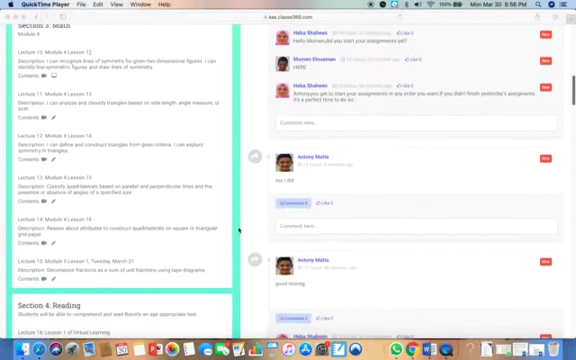
scroll("down", 3)
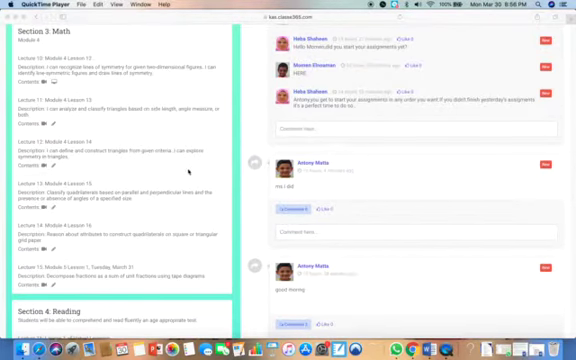
scroll("down", 3)
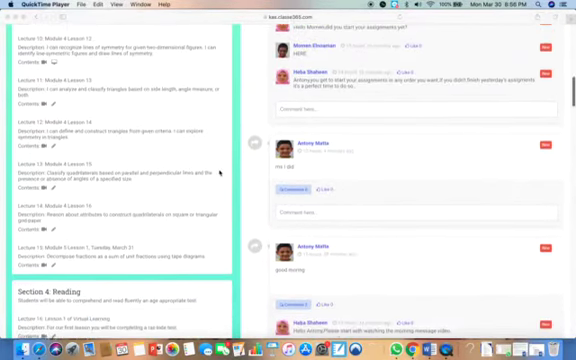
scroll("down", 3)
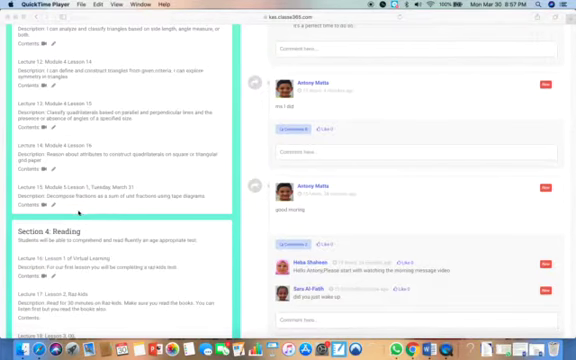
scroll("down", 3)
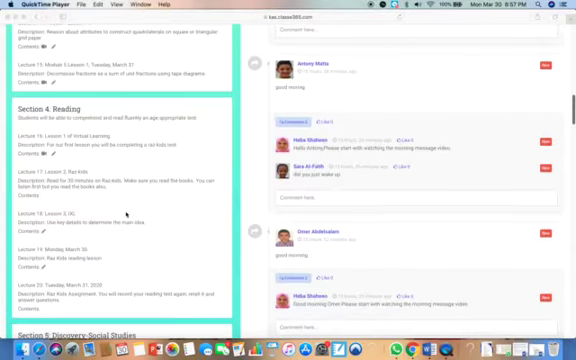
scroll("down", 3)
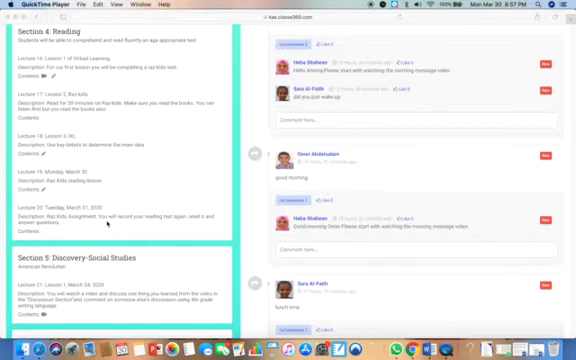
scroll("down", 3)
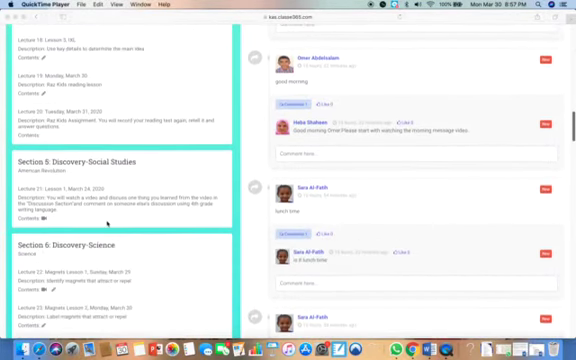
scroll("down", 3)
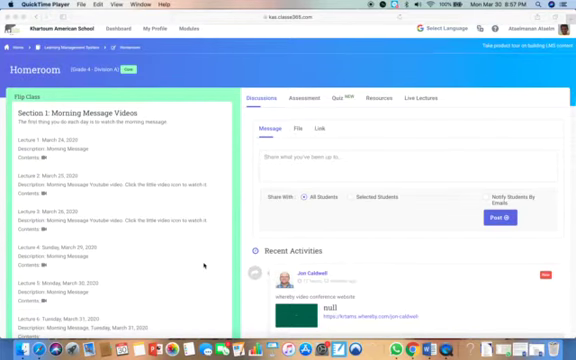
scroll("down", 3)
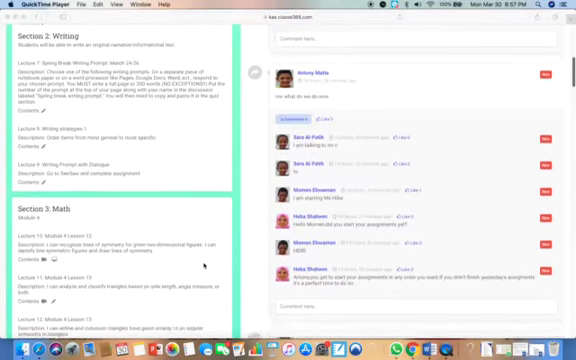
scroll("down", 3)
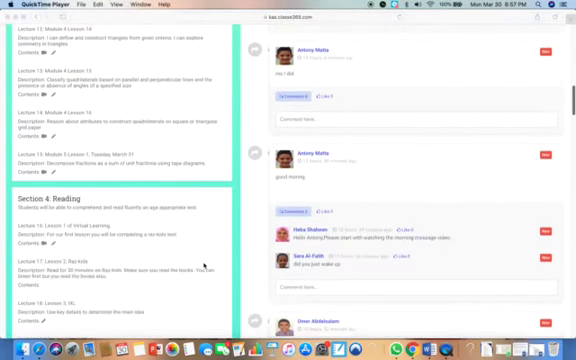
scroll("down", 3)
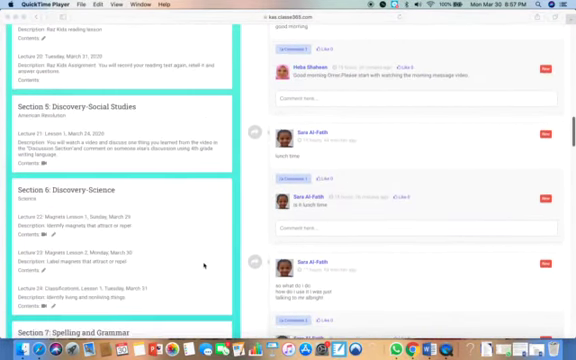
scroll("down", 3)
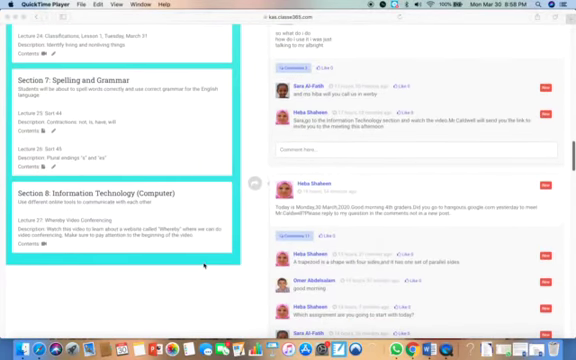
scroll("down", 3)
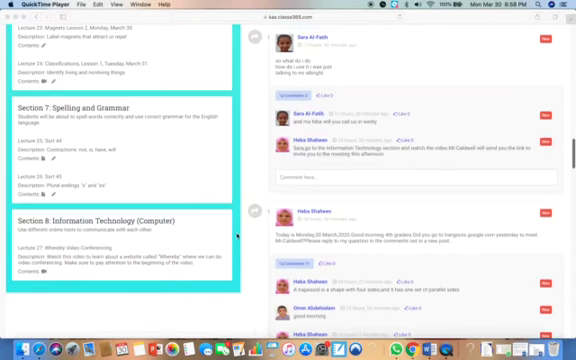
scroll("up", 3)
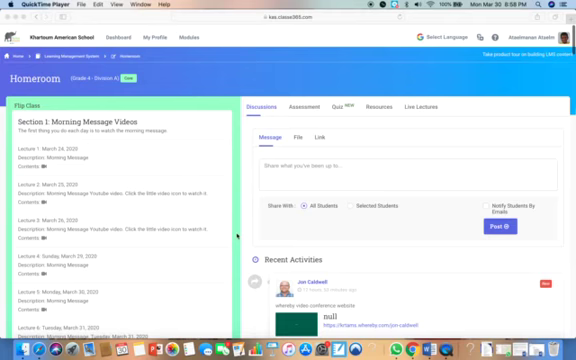